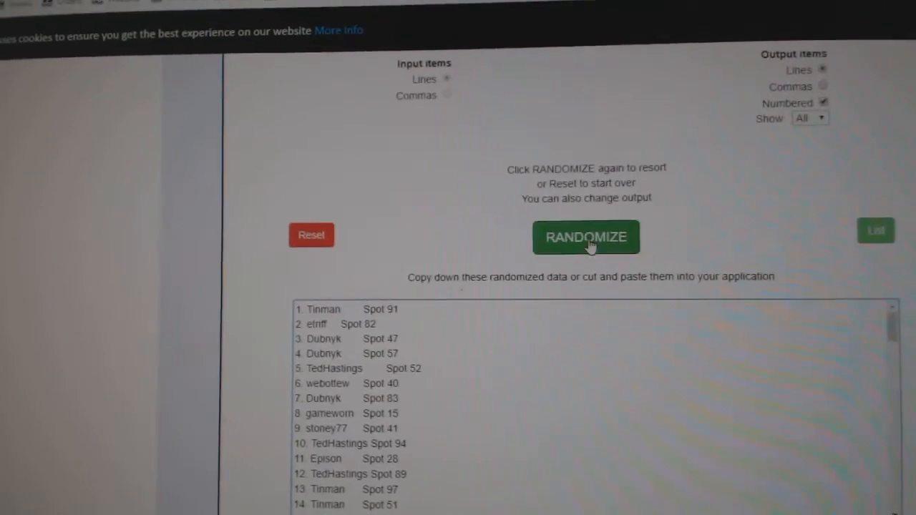
# - Randomize the 100 card items and packs into a new numbered order
pyautogui.click(585, 237)
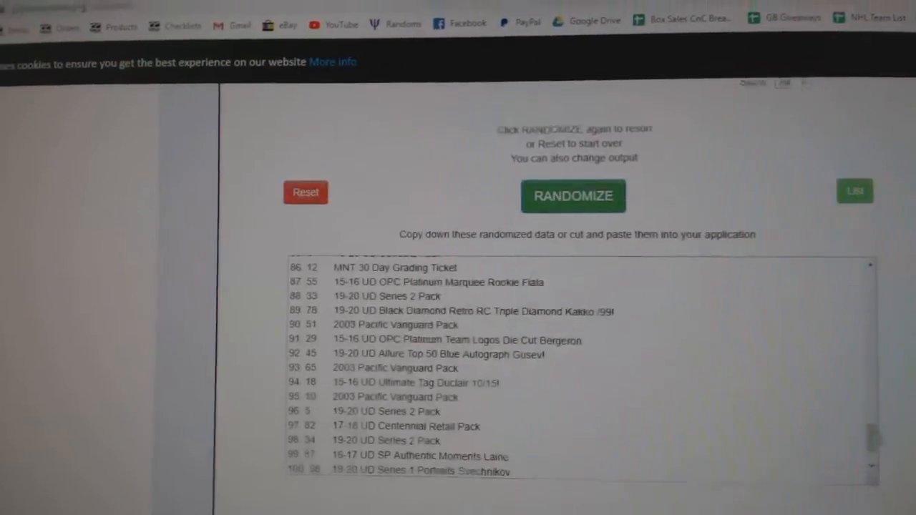
# - Reshuffle the card item list twice more for a fresh numbered order
pyautogui.click(573, 196)
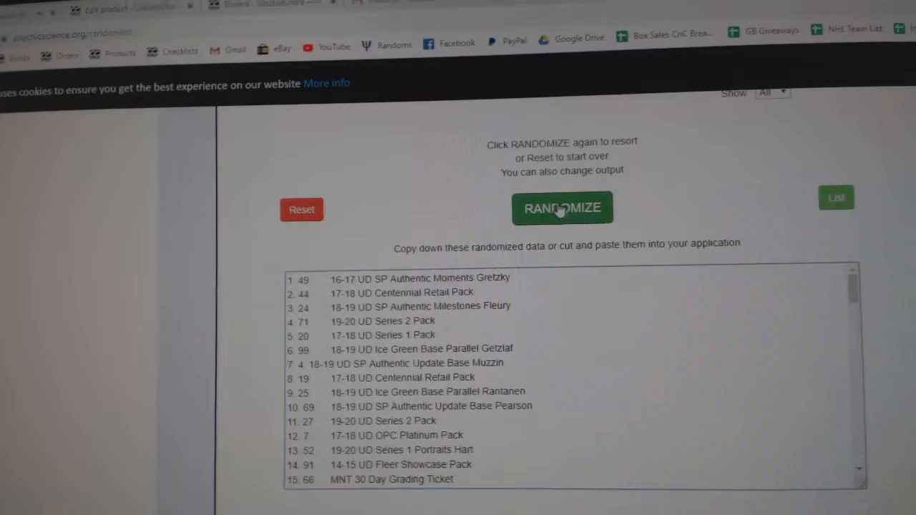
pyautogui.click(563, 208)
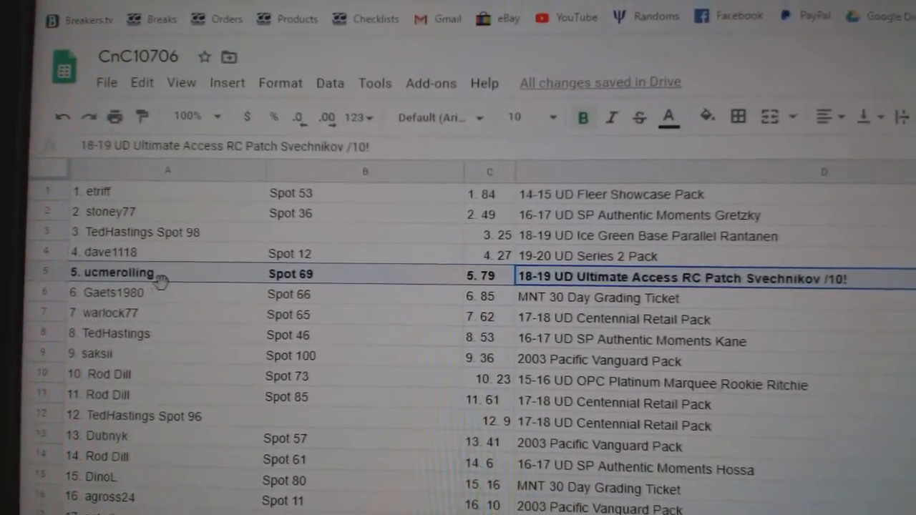
# - Scroll the sheet down to rows 22–37 to review the bolded pairings
pyautogui.scroll(-3)
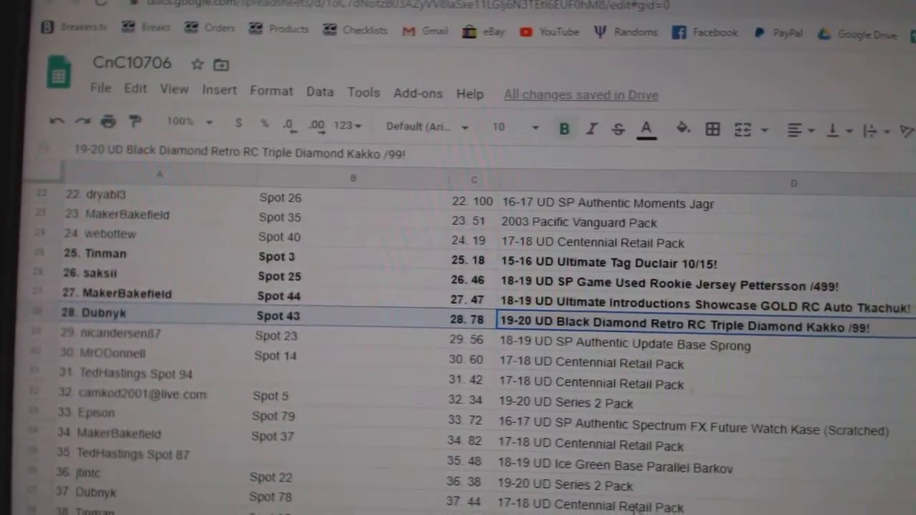
# - Bold the hit row for entry 50 in the pairing list
pyautogui.scroll(-3)
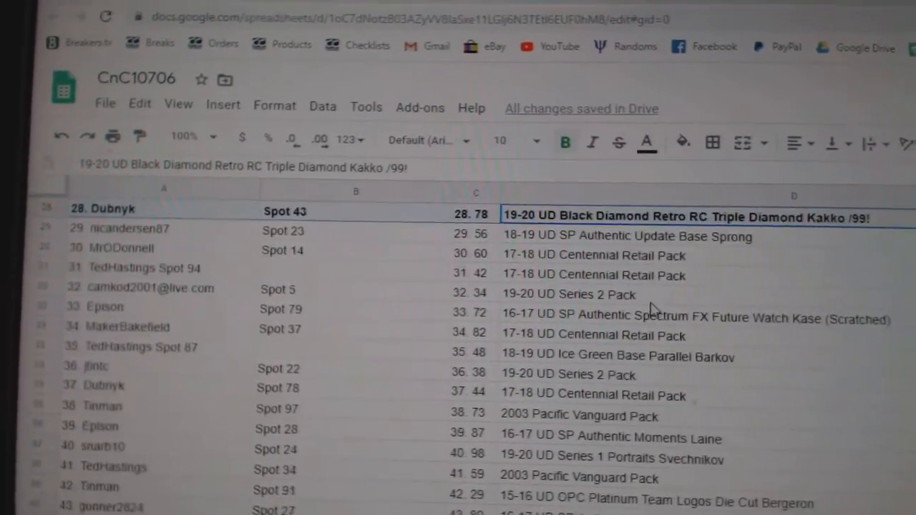
pyautogui.scroll(-3)
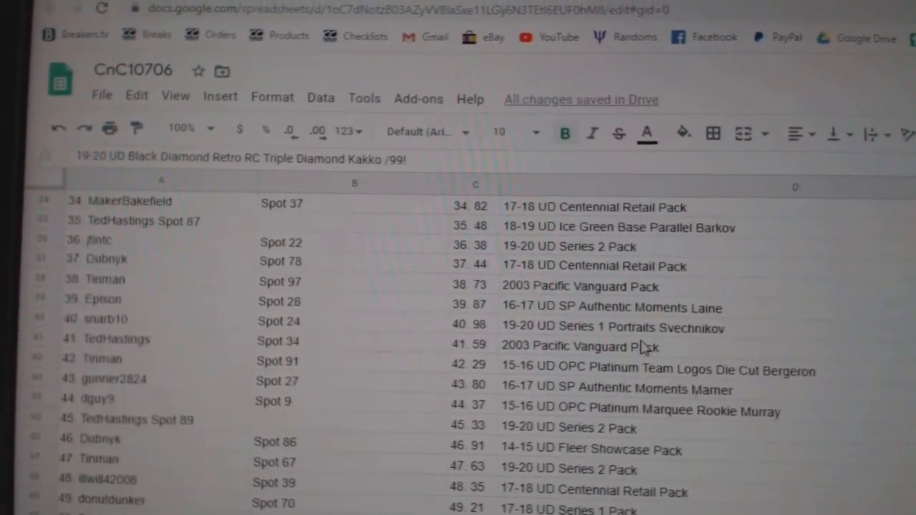
pyautogui.scroll(-3)
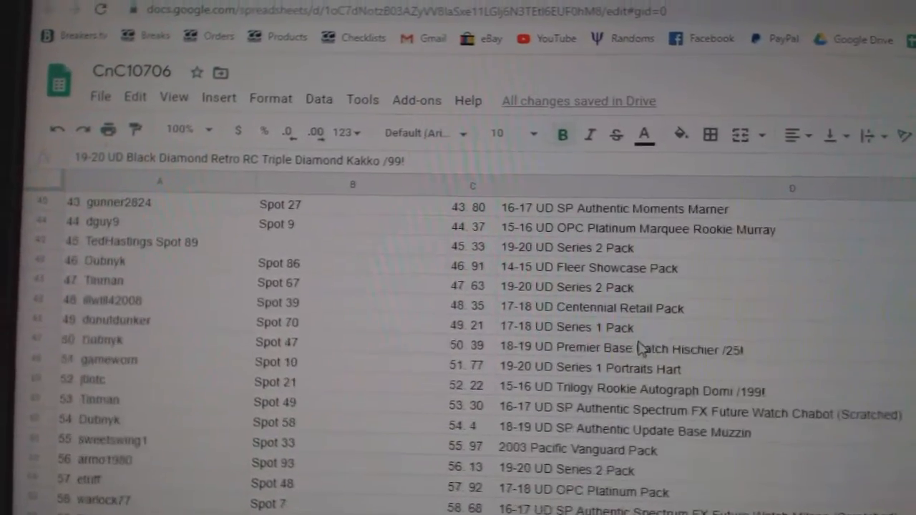
pyautogui.click(620, 349)
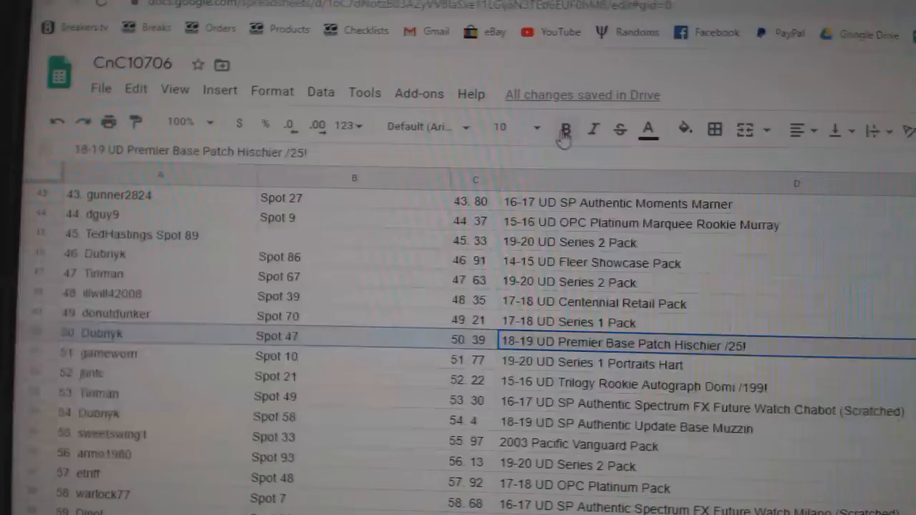
pyautogui.click(566, 129)
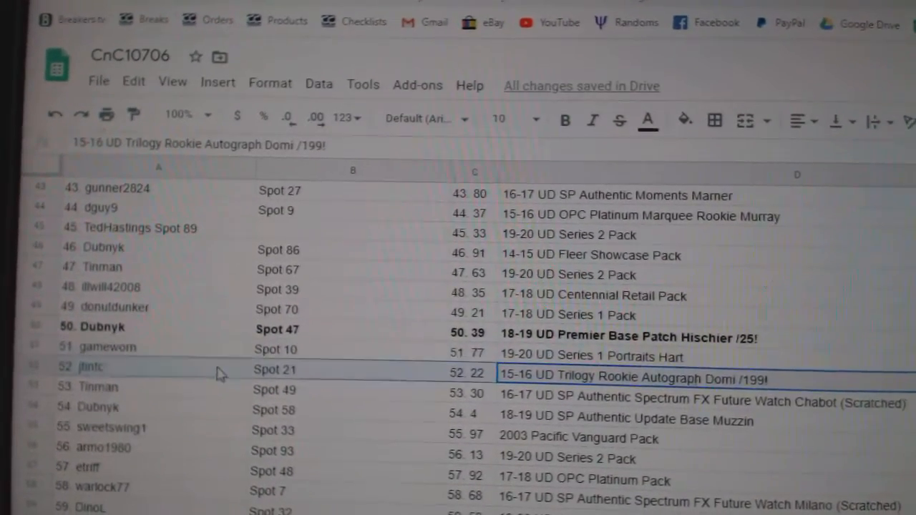
# - Scroll down through the remaining pairings to the final row, entry 100
pyautogui.scroll(-3)
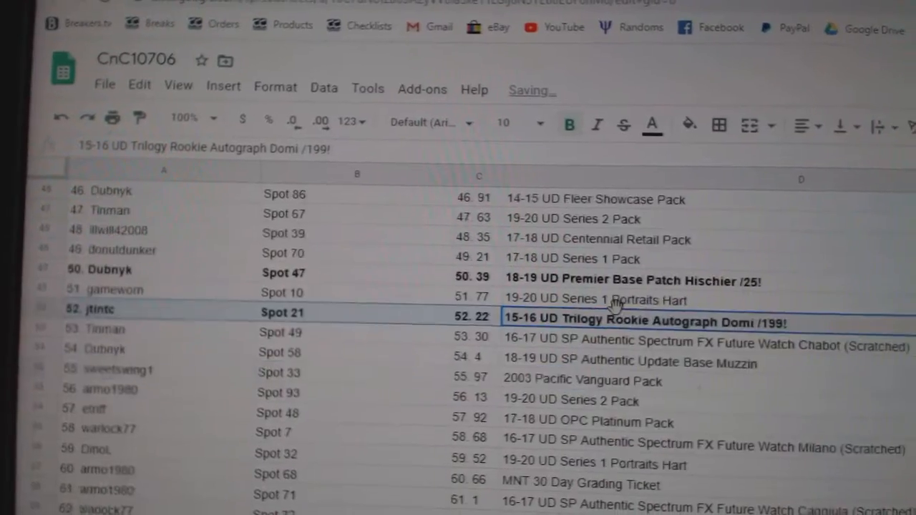
pyautogui.scroll(-3)
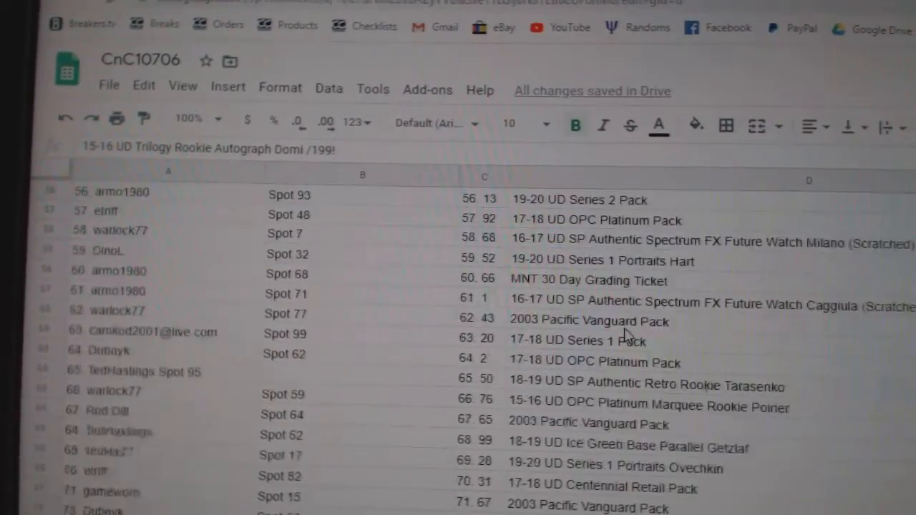
pyautogui.scroll(-3)
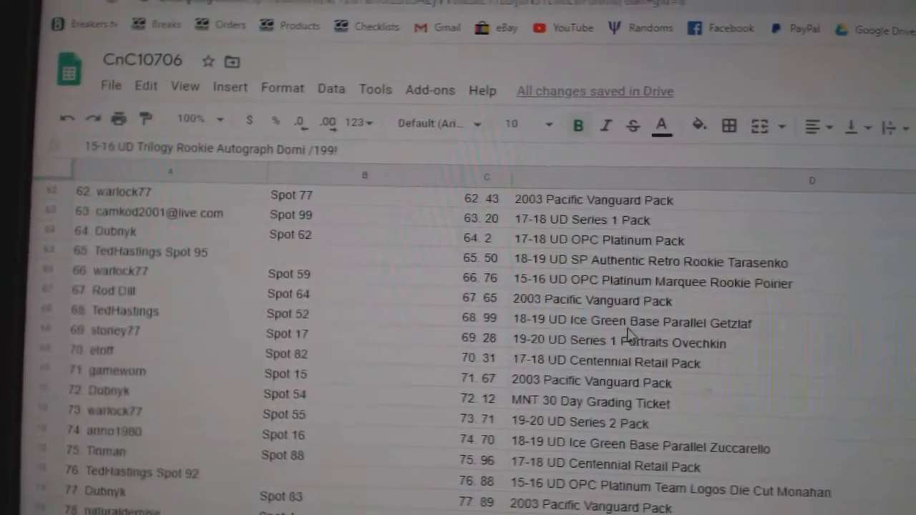
pyautogui.scroll(-3)
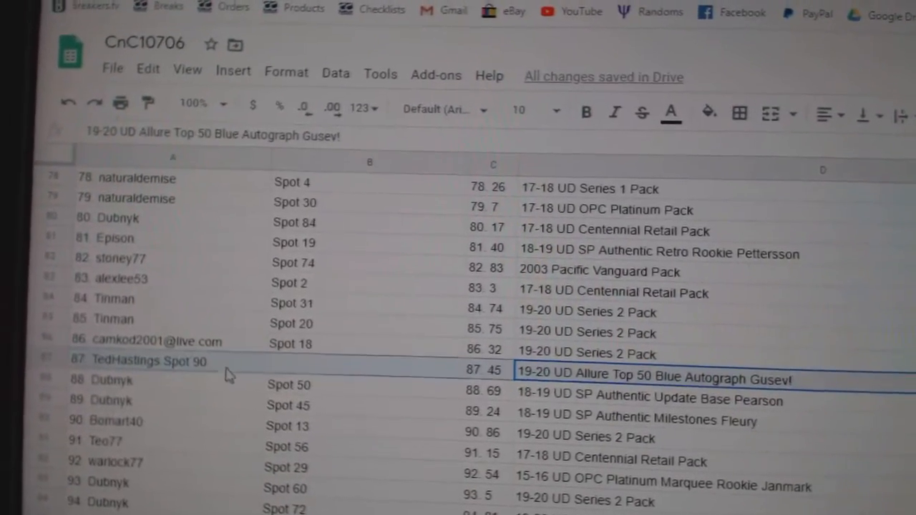
pyautogui.scroll(-3)
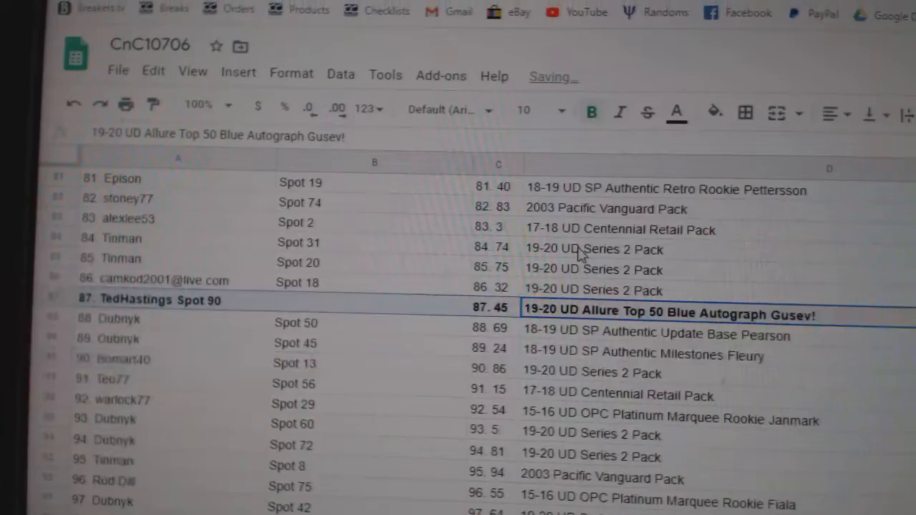
pyautogui.scroll(-3)
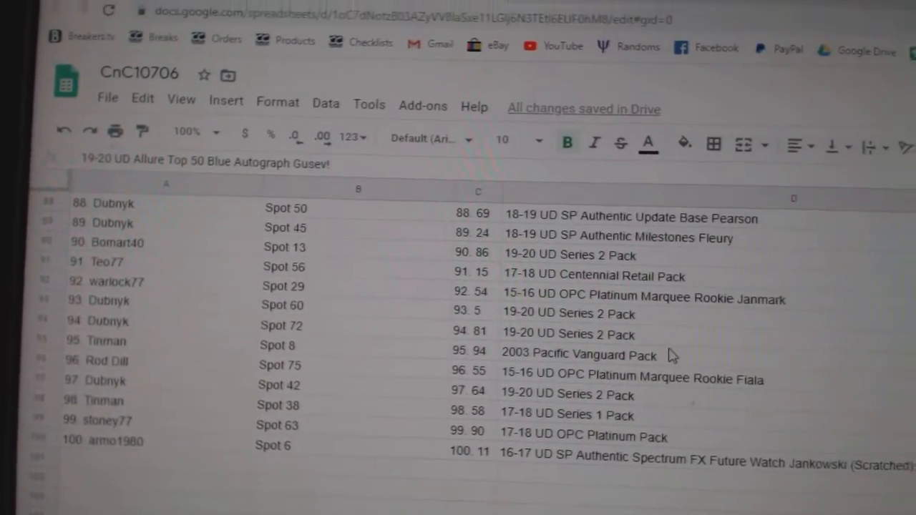